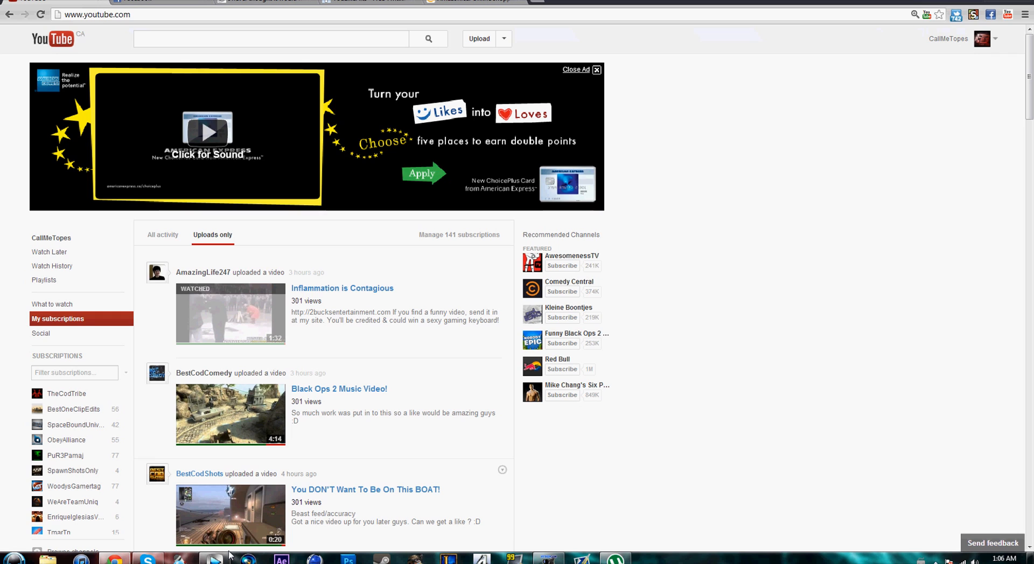
Review installed extensions including Stylish in Chrome Settings, then visit the Web Store.
scroll(down, 3)
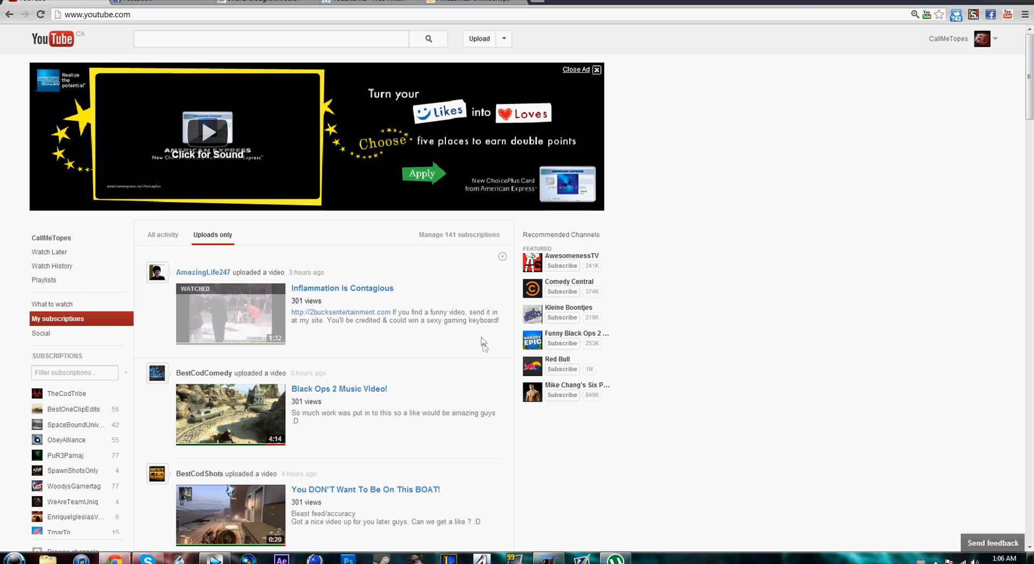
mouse_move(731, 344)
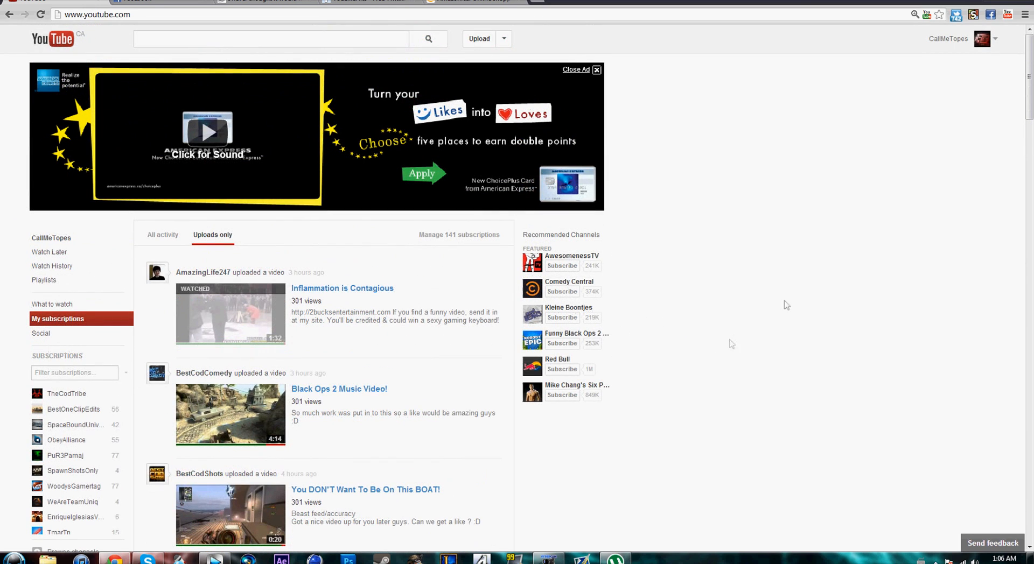
mouse_move(511, 138)
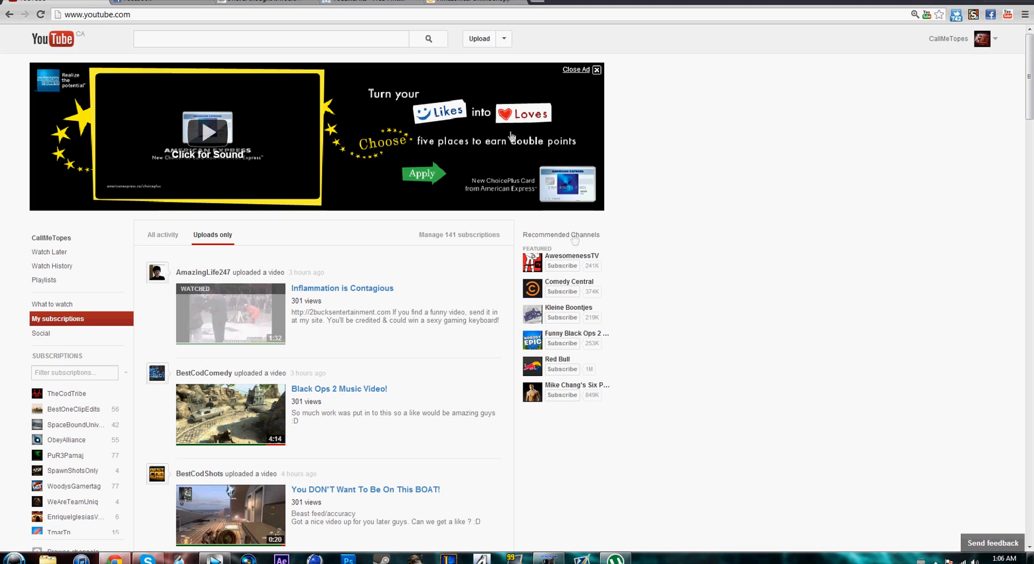
mouse_move(1017, 35)
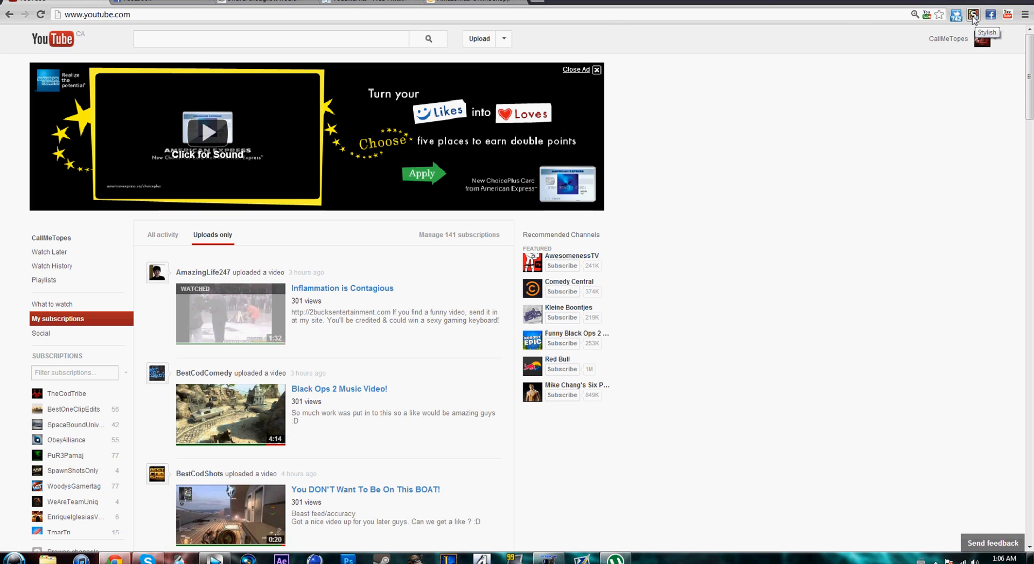
click(972, 14)
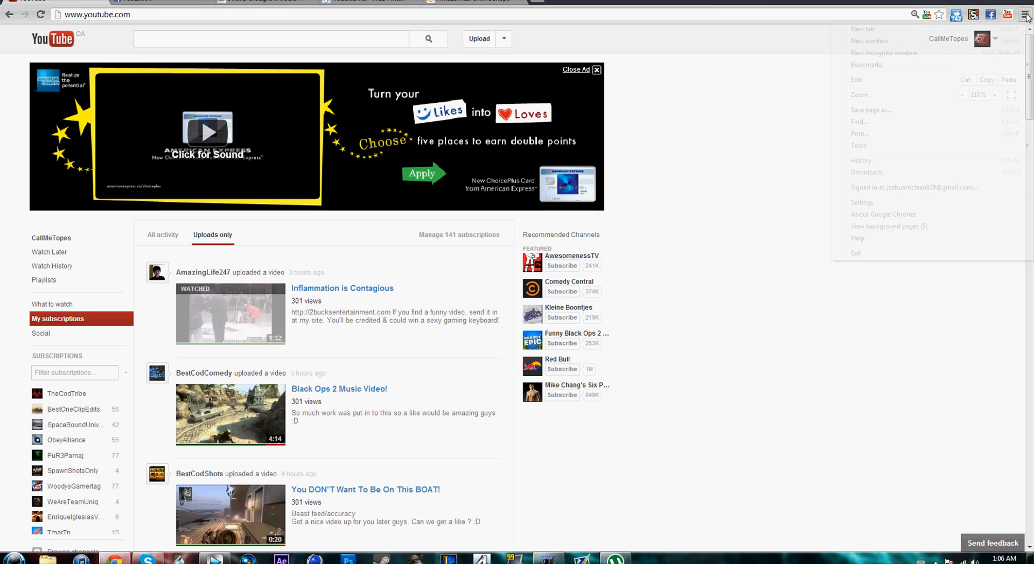
mouse_move(866, 64)
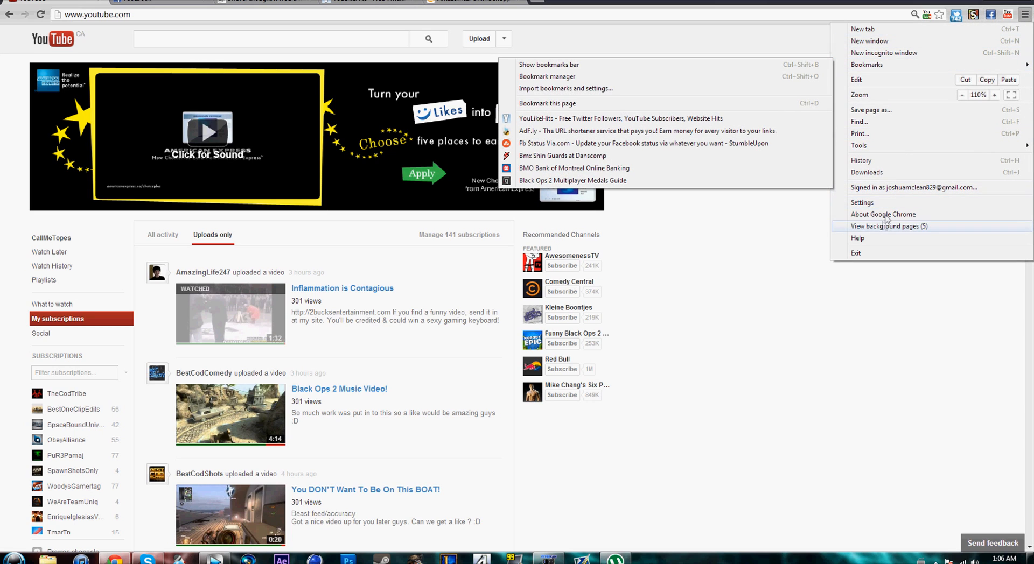
click(861, 203)
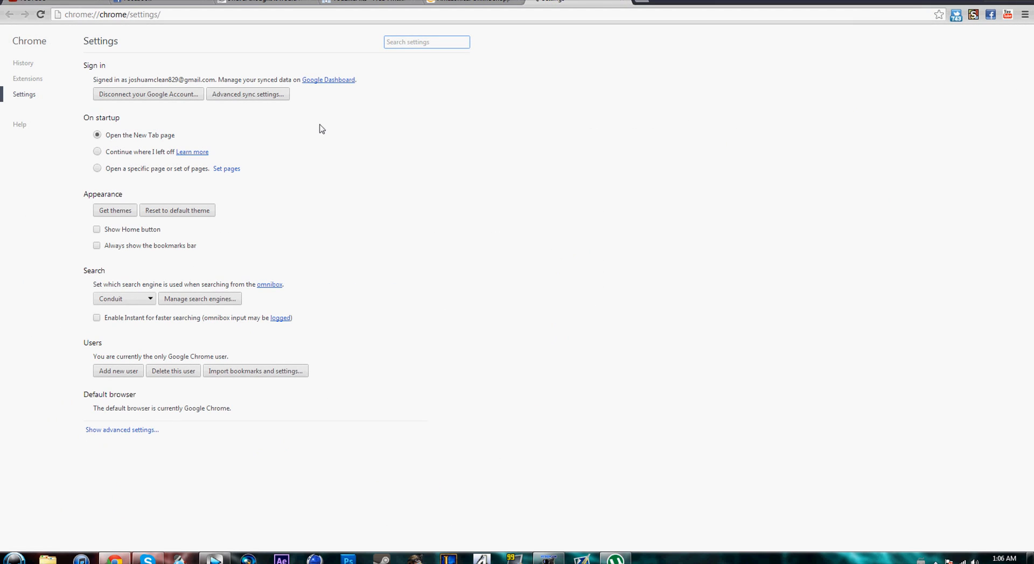
click(28, 78)
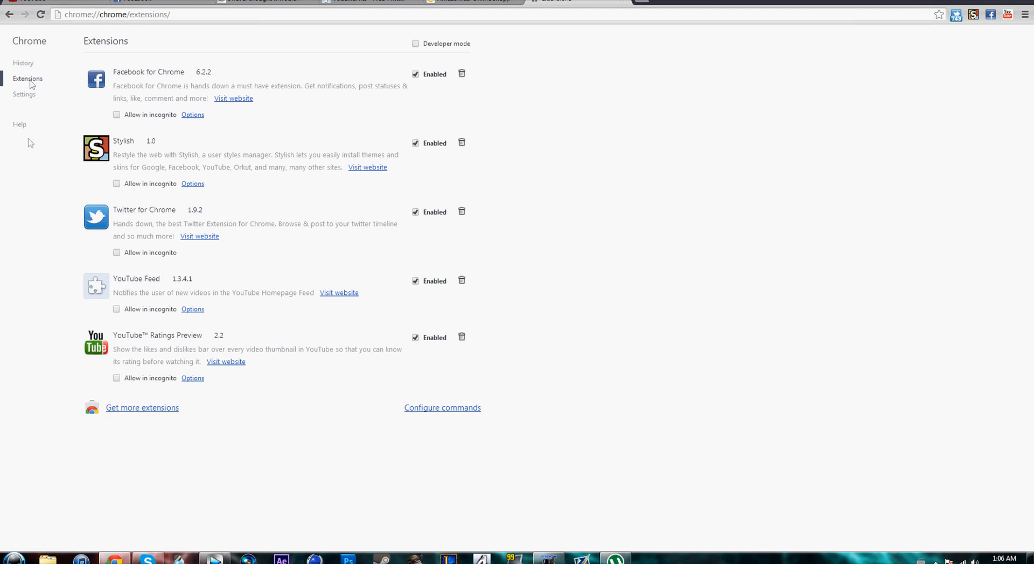
click(141, 408)
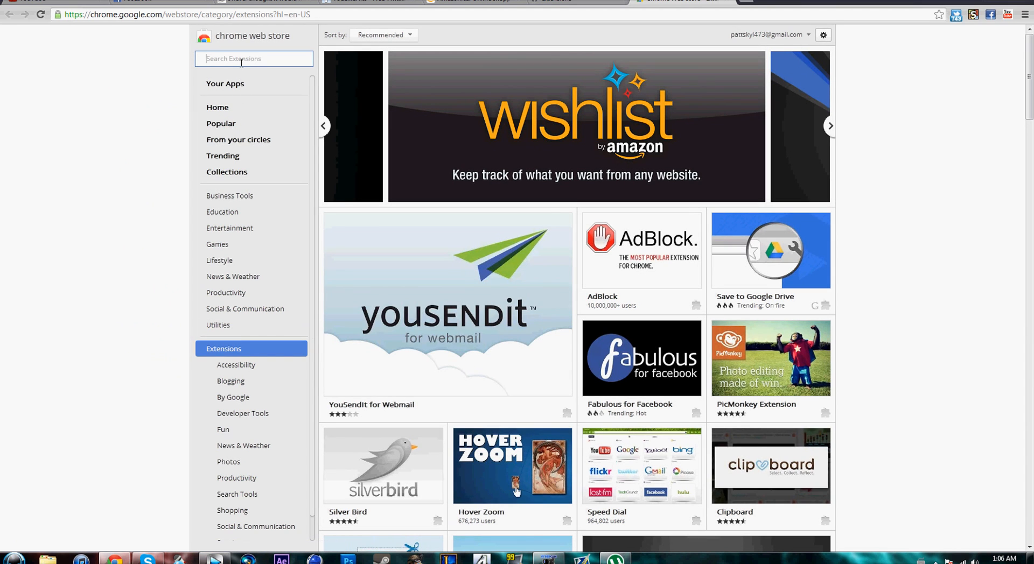
Search the Chrome Web Store for 'stylish'.
text(stylish)
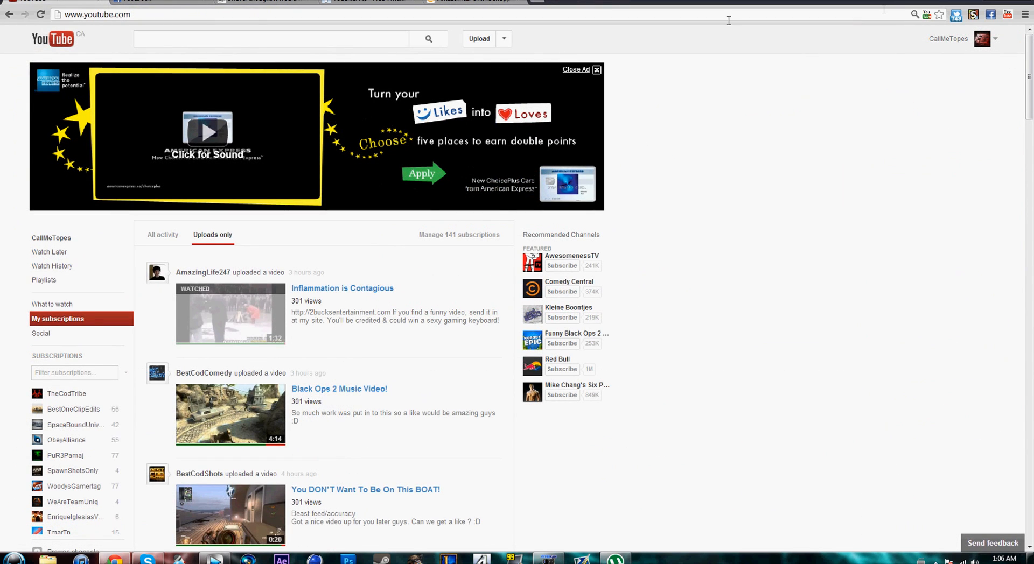
Open the Stylish popup listing the 720p Youtube and GreyTube Theme styles.
scroll(down, 3)
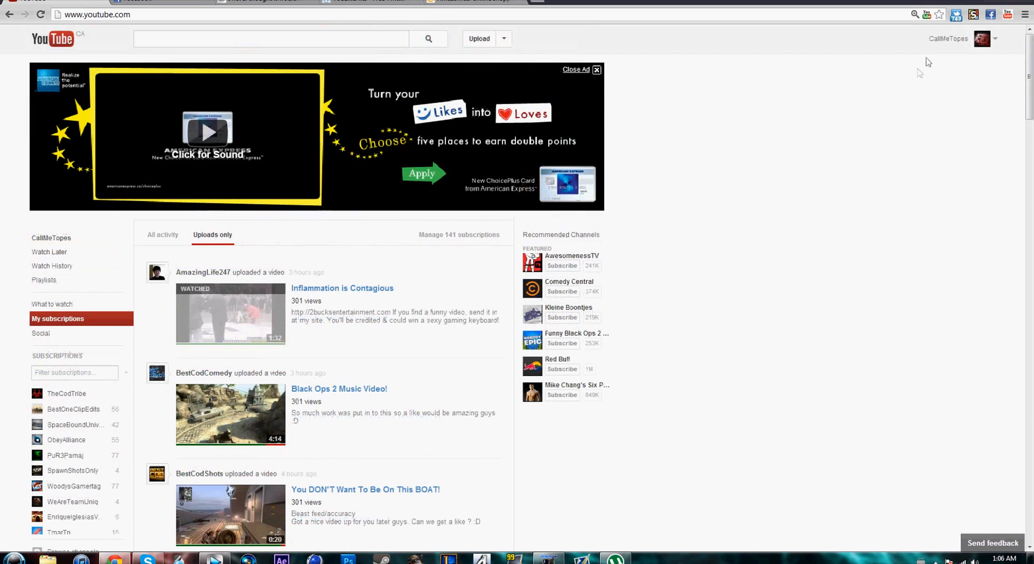
click(972, 15)
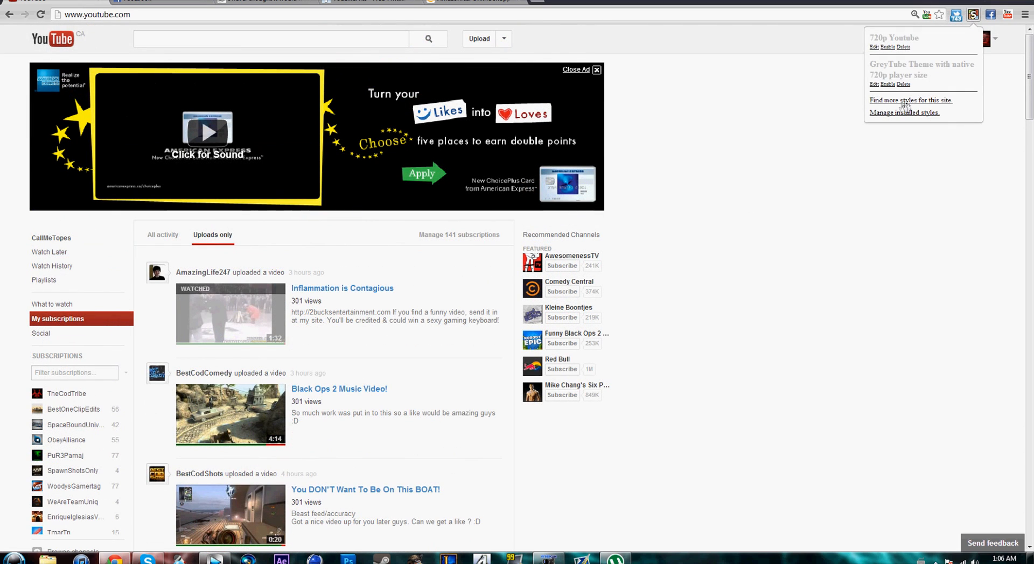
Browse YouTube styles on userstyles.org and install YouTube Improvement December 2012.
click(910, 100)
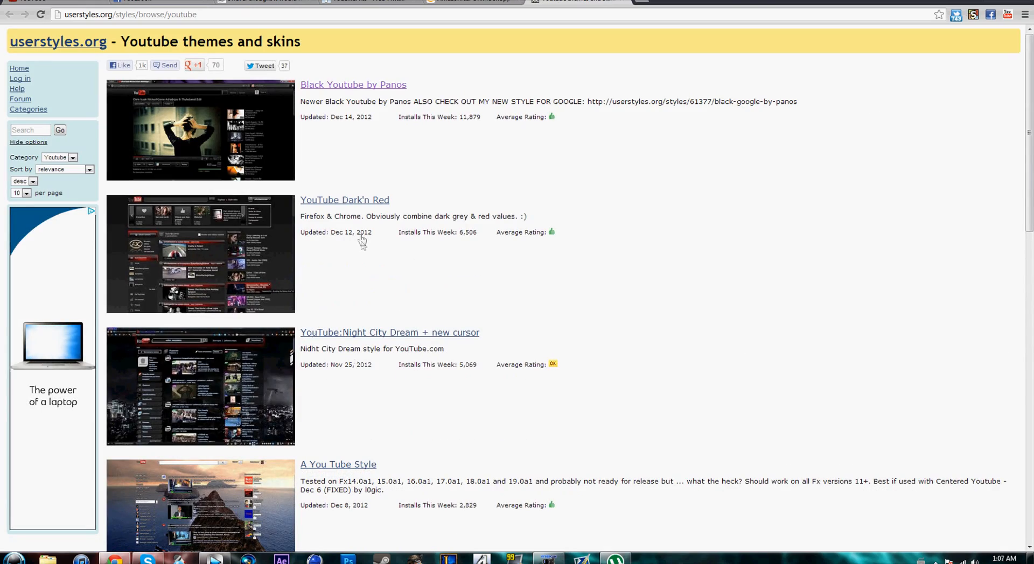
scroll(down, 3)
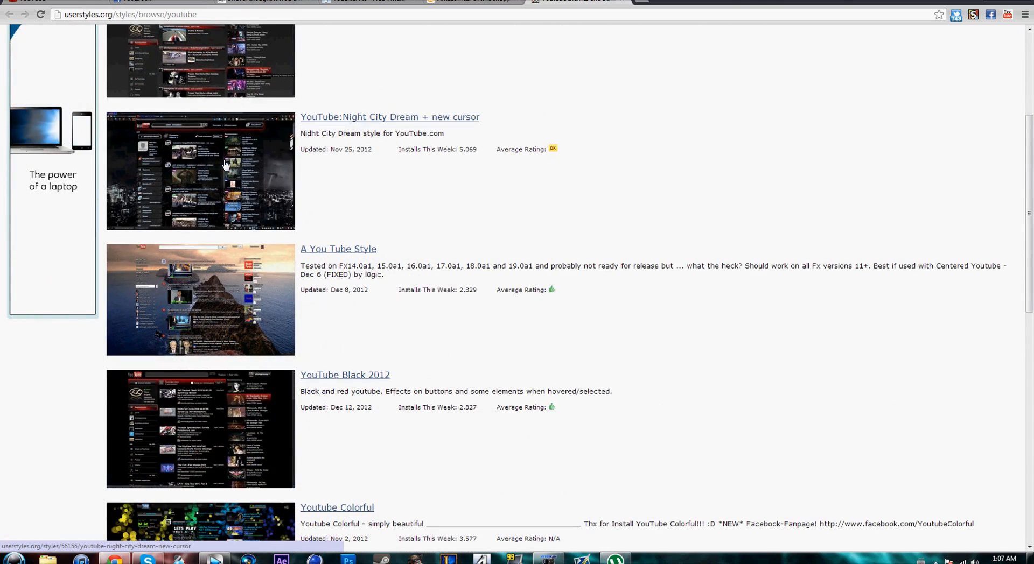
scroll(down, 3)
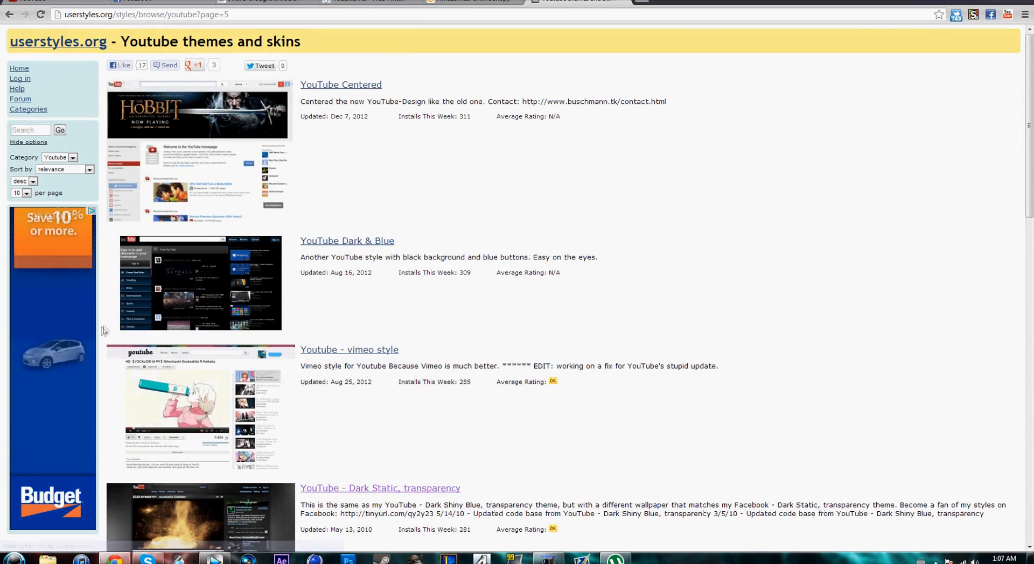
mouse_move(182, 252)
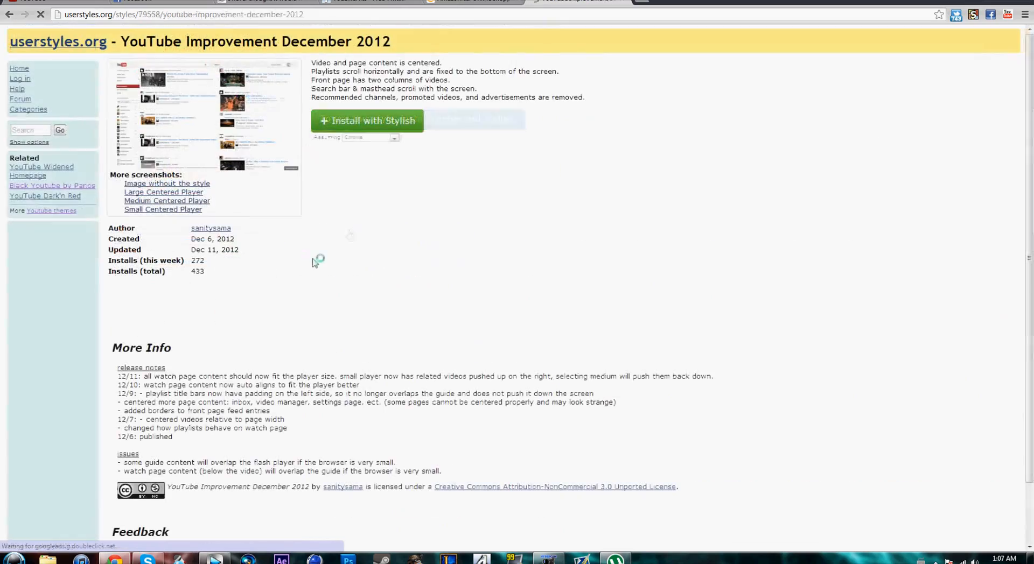
click(367, 121)
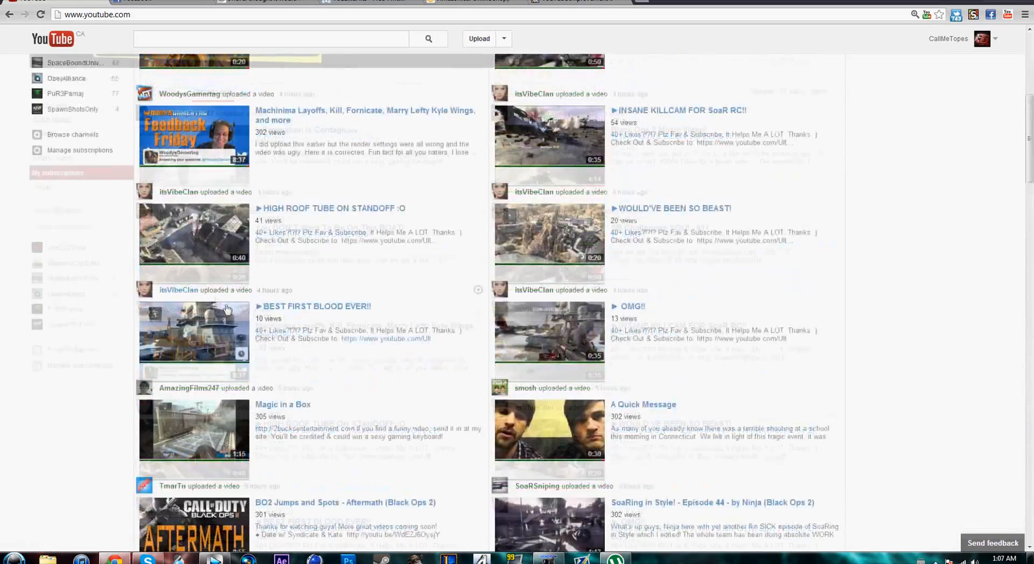
Close the ad above the feed and install Youtube Centered w/Old Grey BG.
scroll(up, 3)
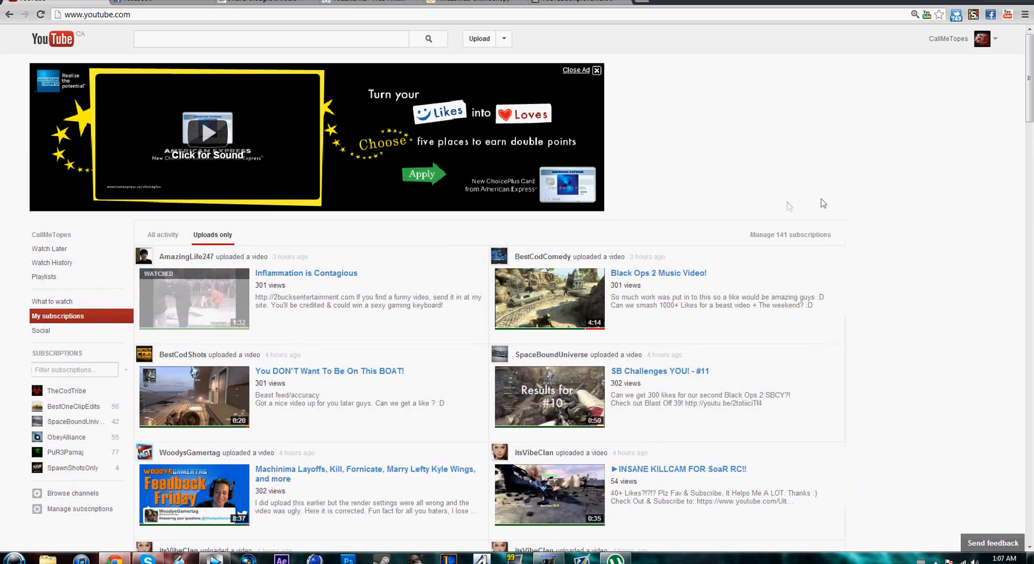
click(595, 70)
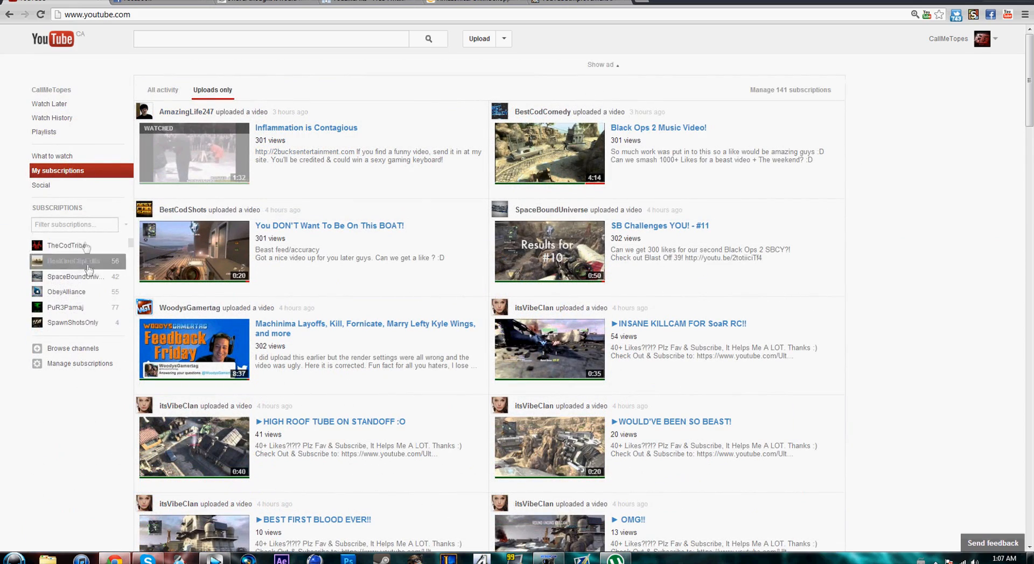
click(50, 68)
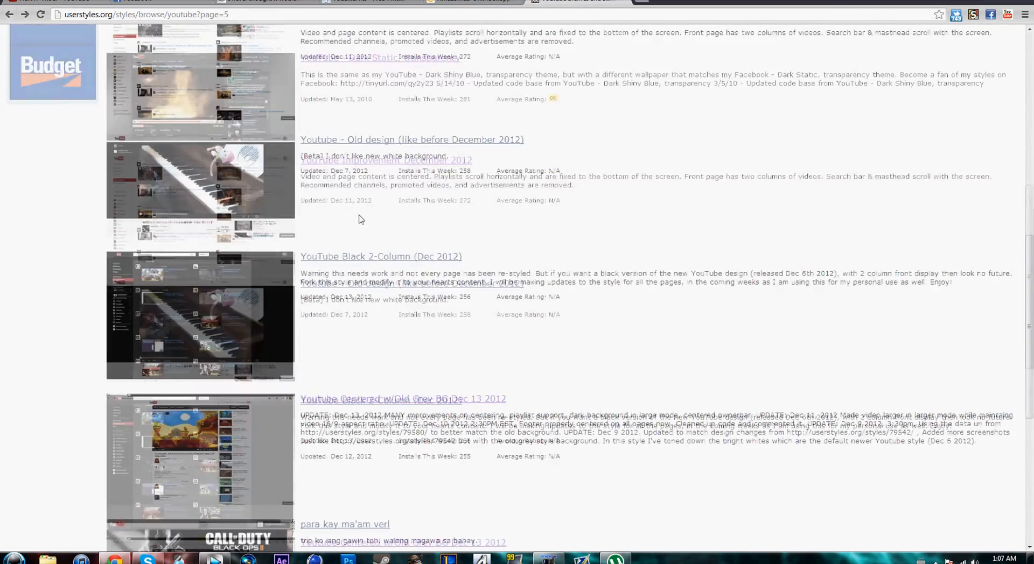
click(402, 399)
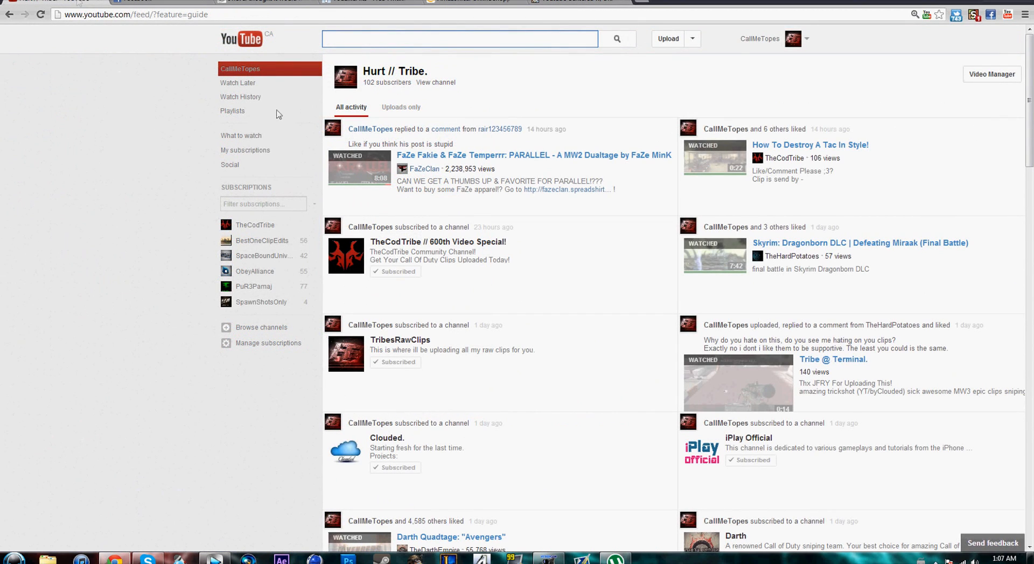
Reload YouTube and open Stylish to confirm Youtube Centered w/Old Grey BG is installed.
click(974, 14)
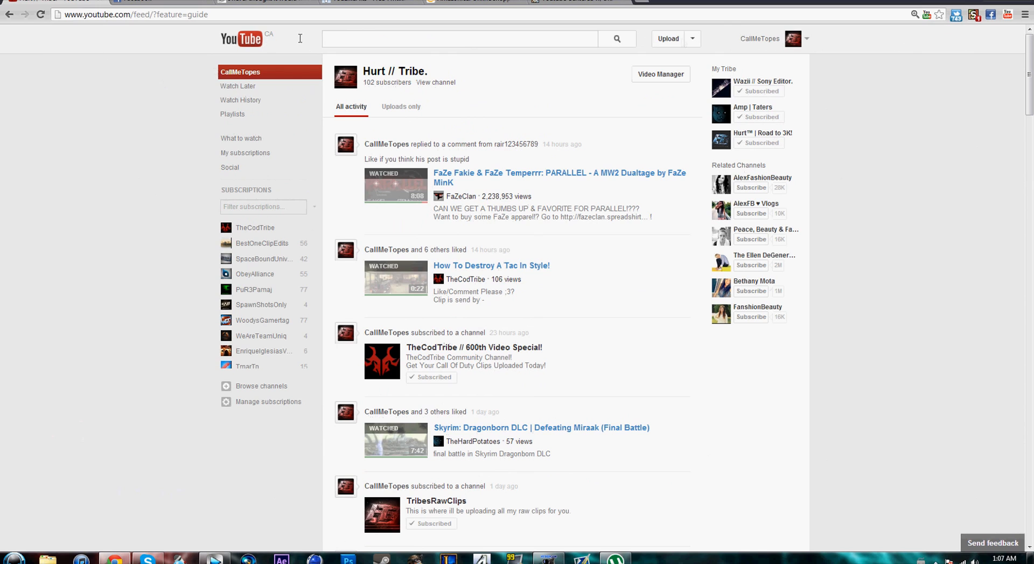
click(974, 15)
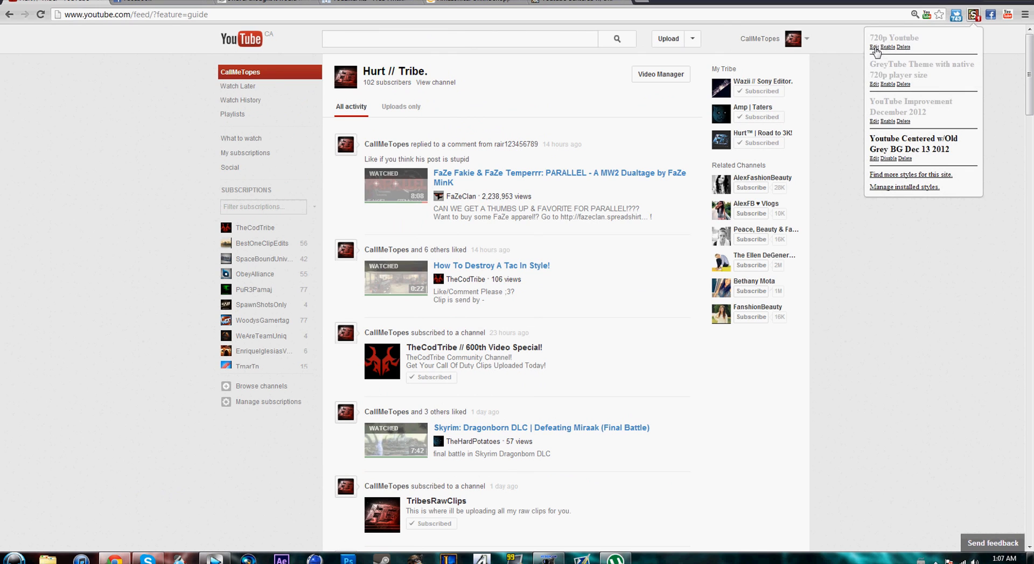